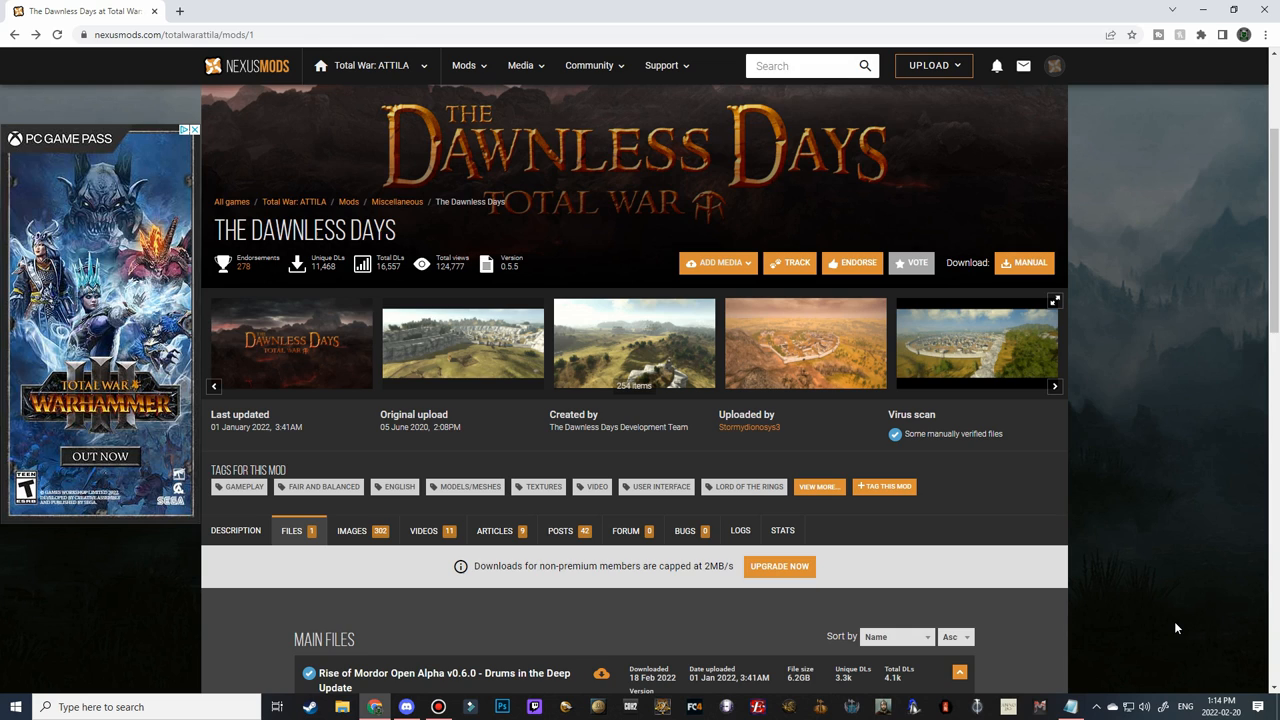
mouse_move(825, 152)
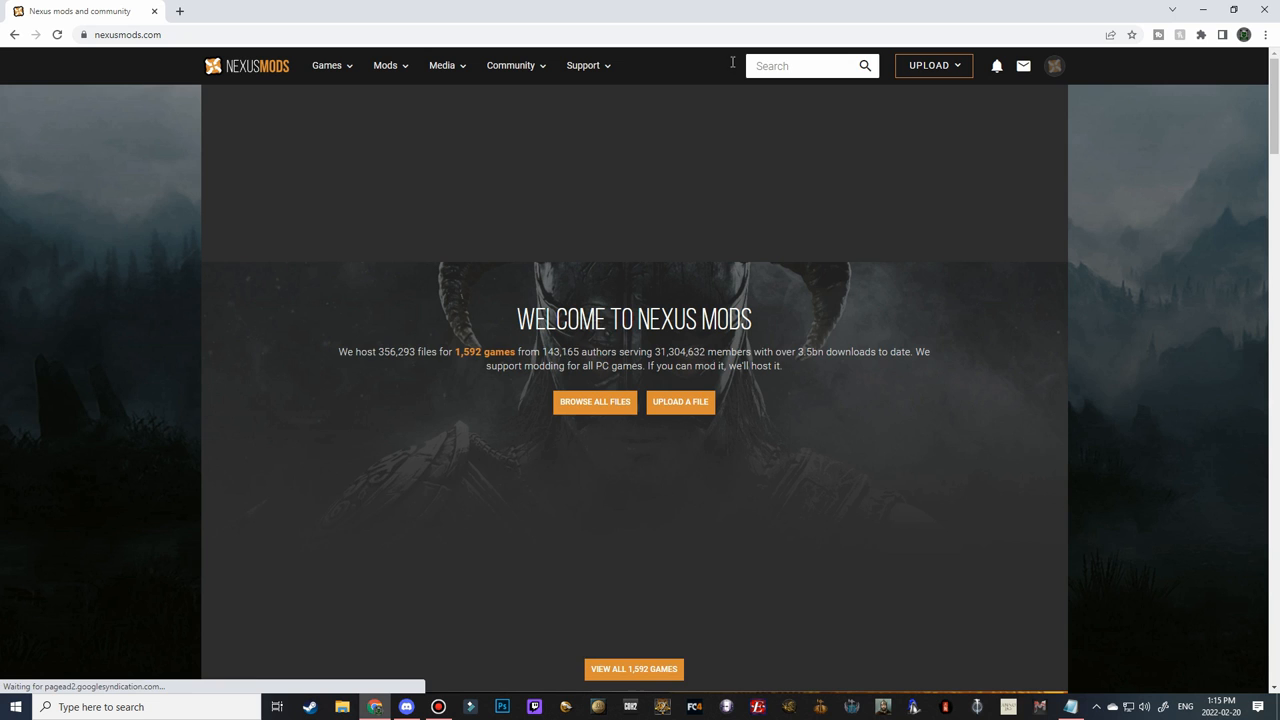
Search Nexus Mods for 'dawnless'.
text(dawnless)
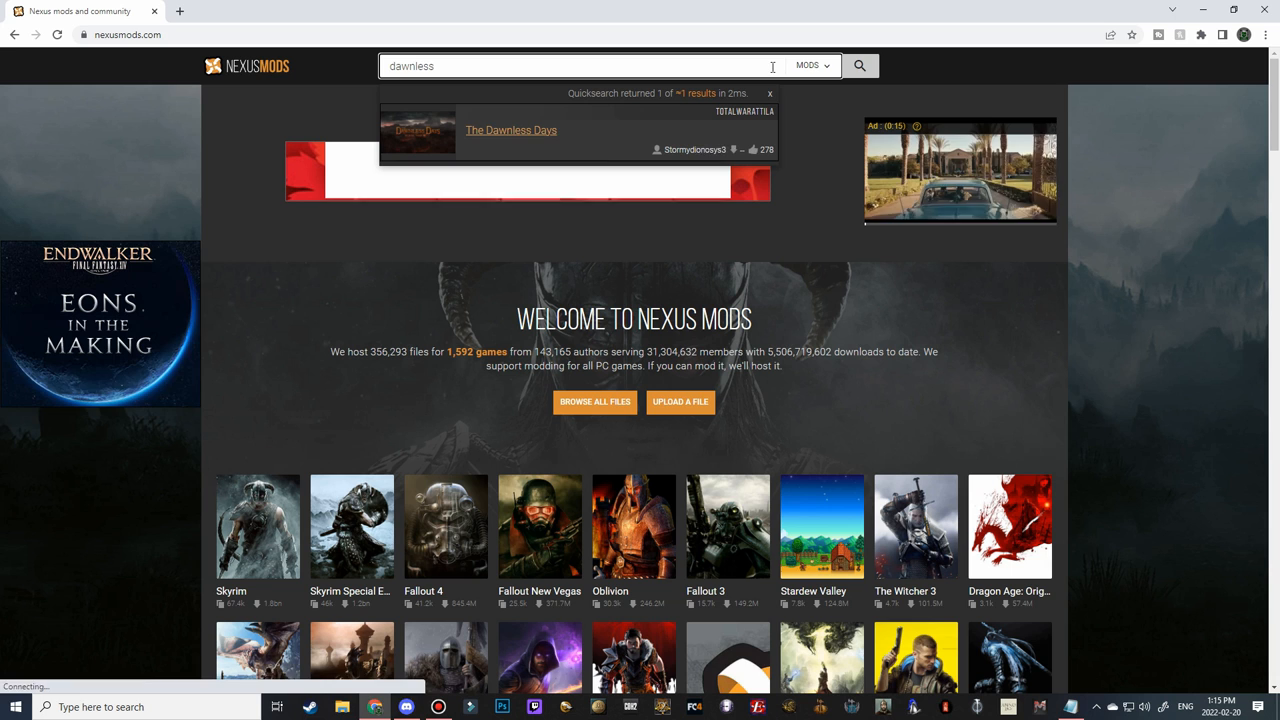
Open The Dawnless Days search result to reach its mod page.
click(511, 130)
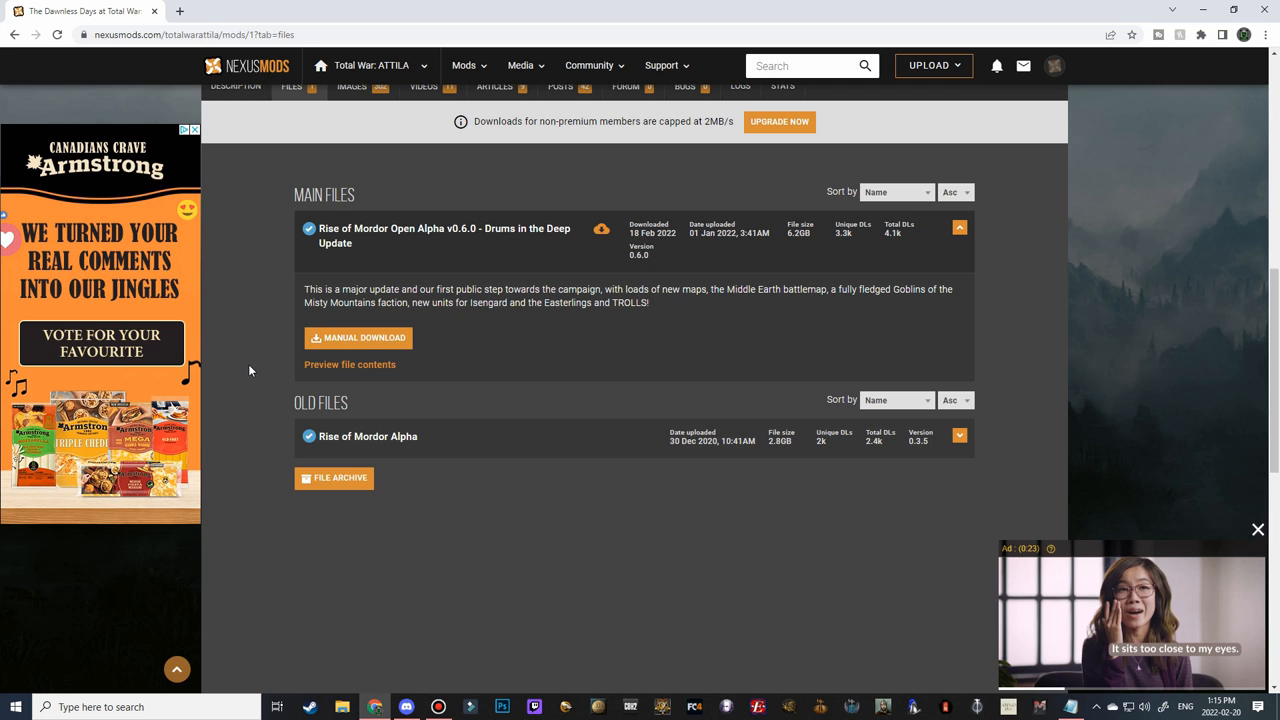
Manually download the Rise of Mordor Open Alpha v0.6.0 main file using Slow Download.
click(358, 337)
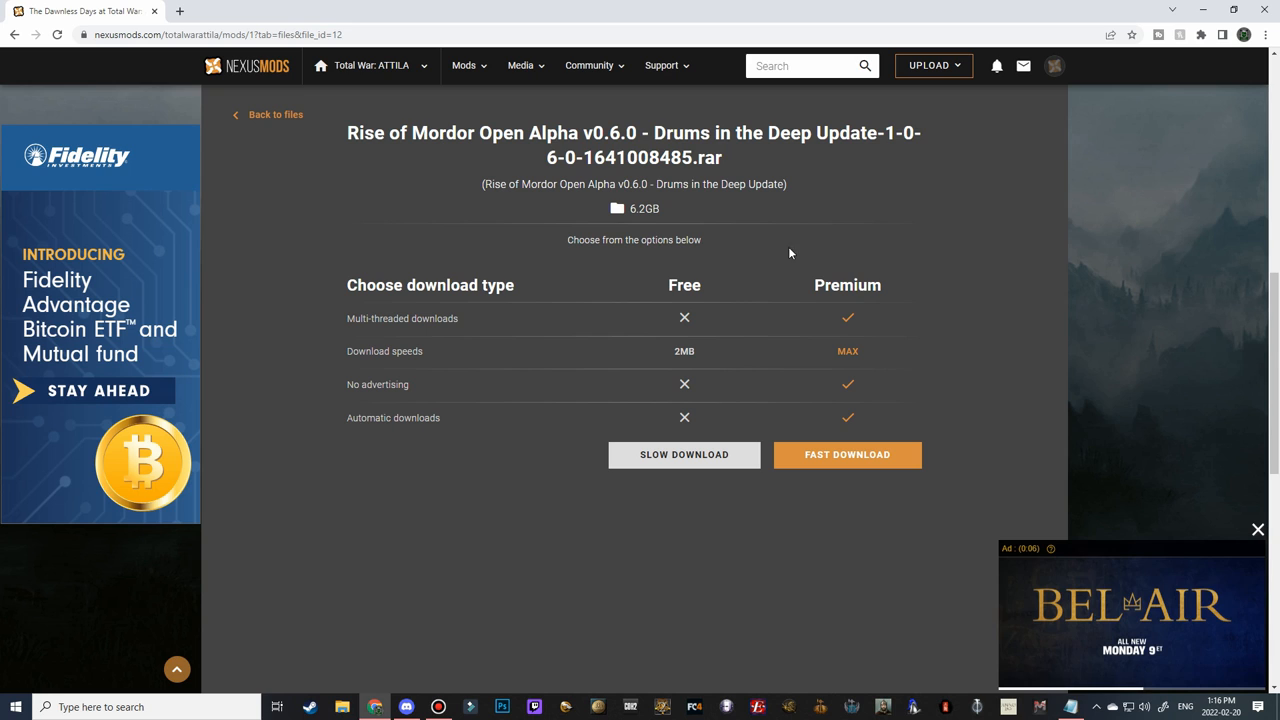
click(684, 454)
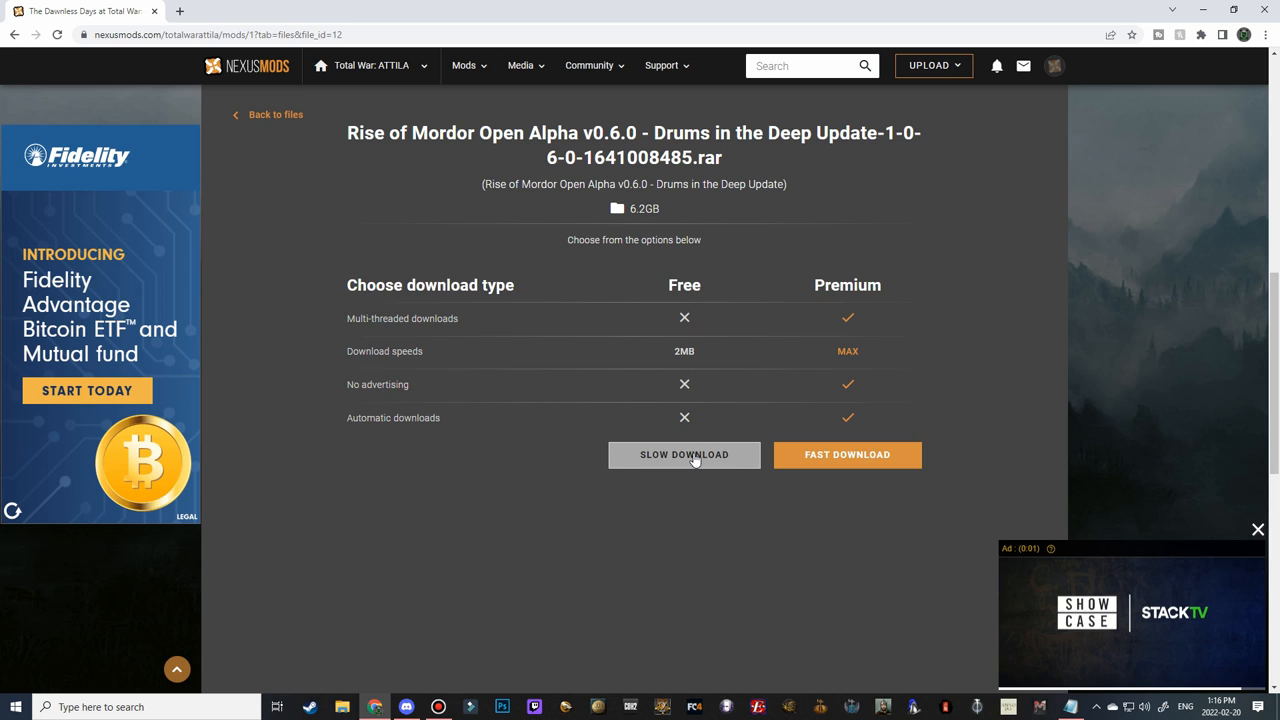
click(684, 454)
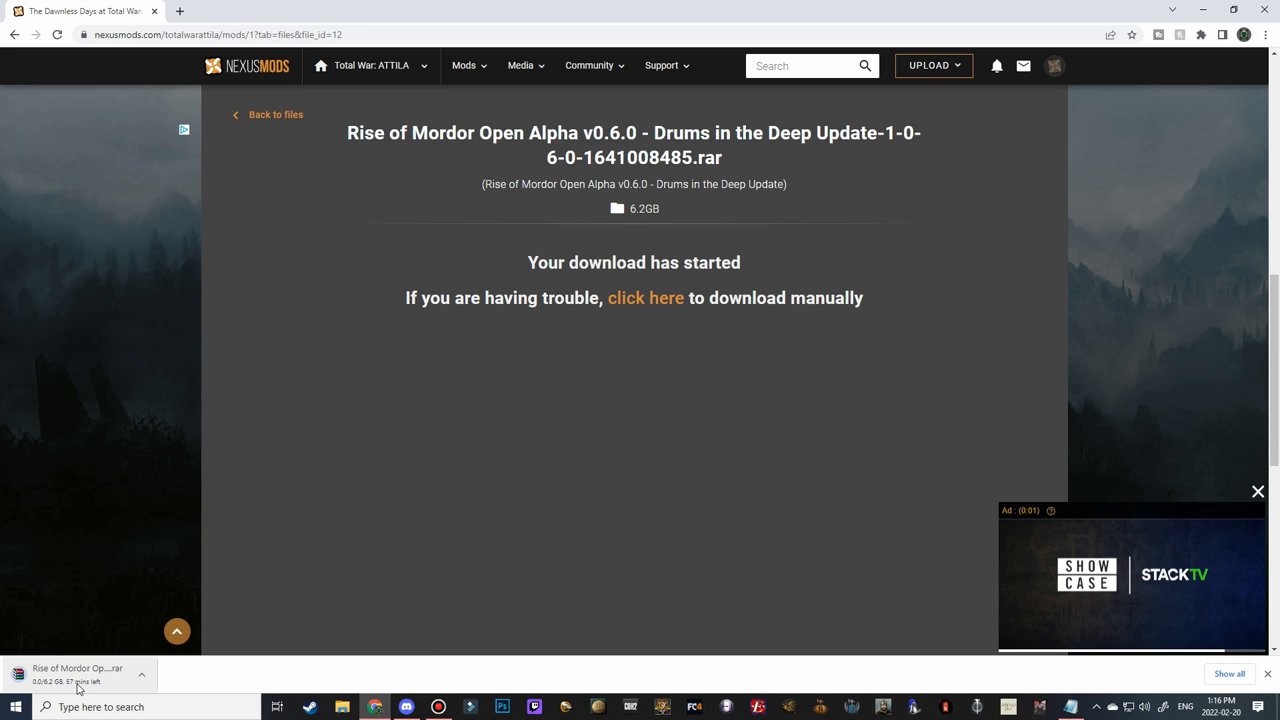
Switch from the browser to File Explorer to show Quick access and Local Disk (C:).
click(141, 673)
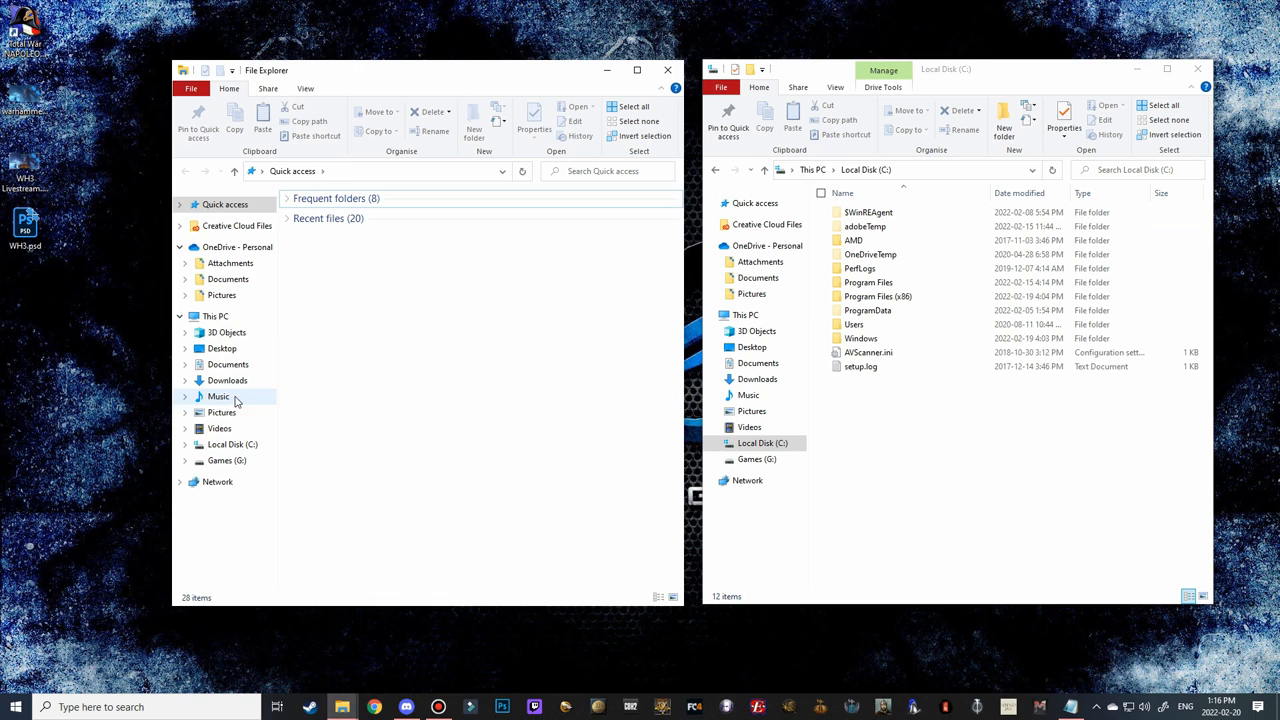
Open the Rise of Mordor .rar archive from Downloads in WinRAR.
click(227, 380)
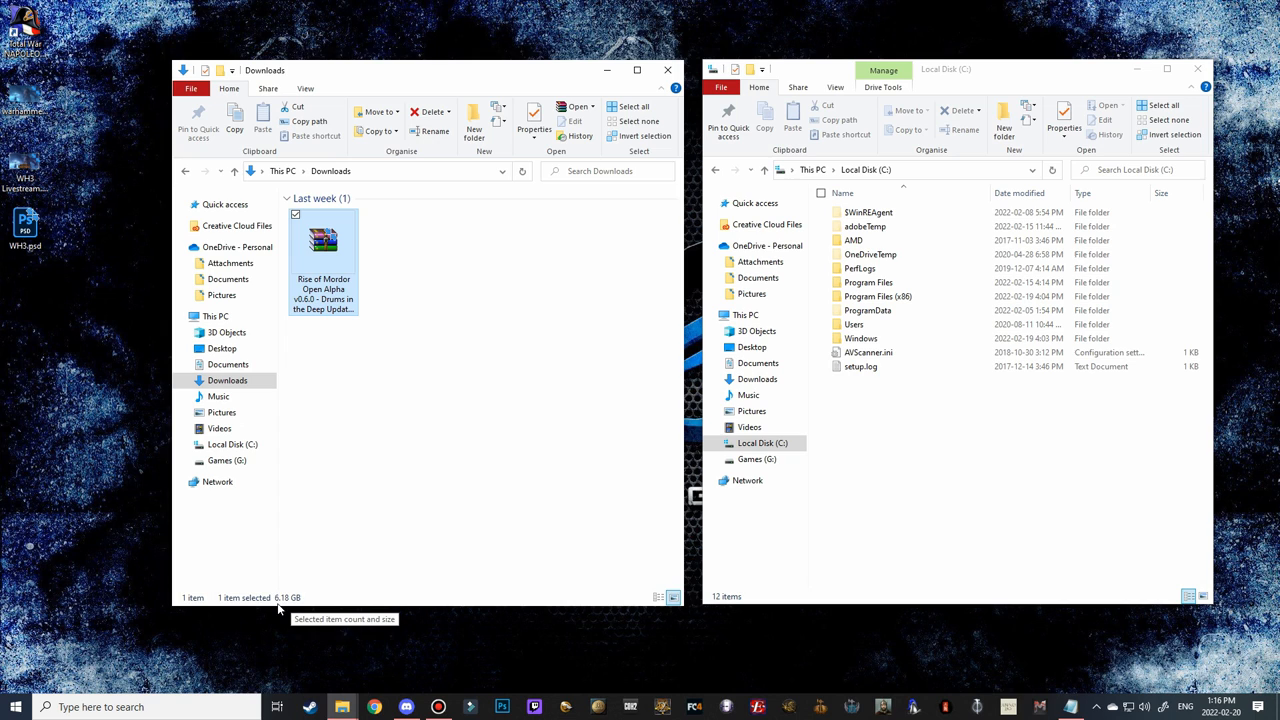
double_click(323, 240)
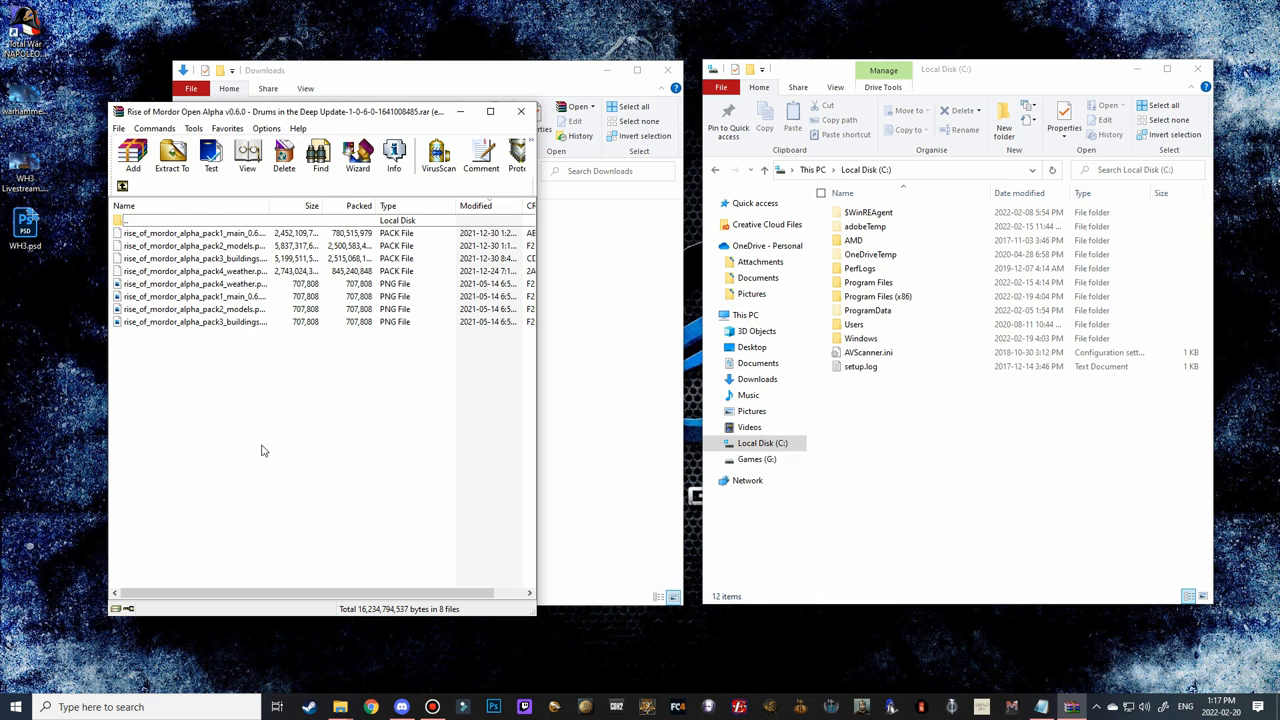
Open Program Files on Local Disk (C:) and select the archive's pack files for extraction.
click(868, 282)
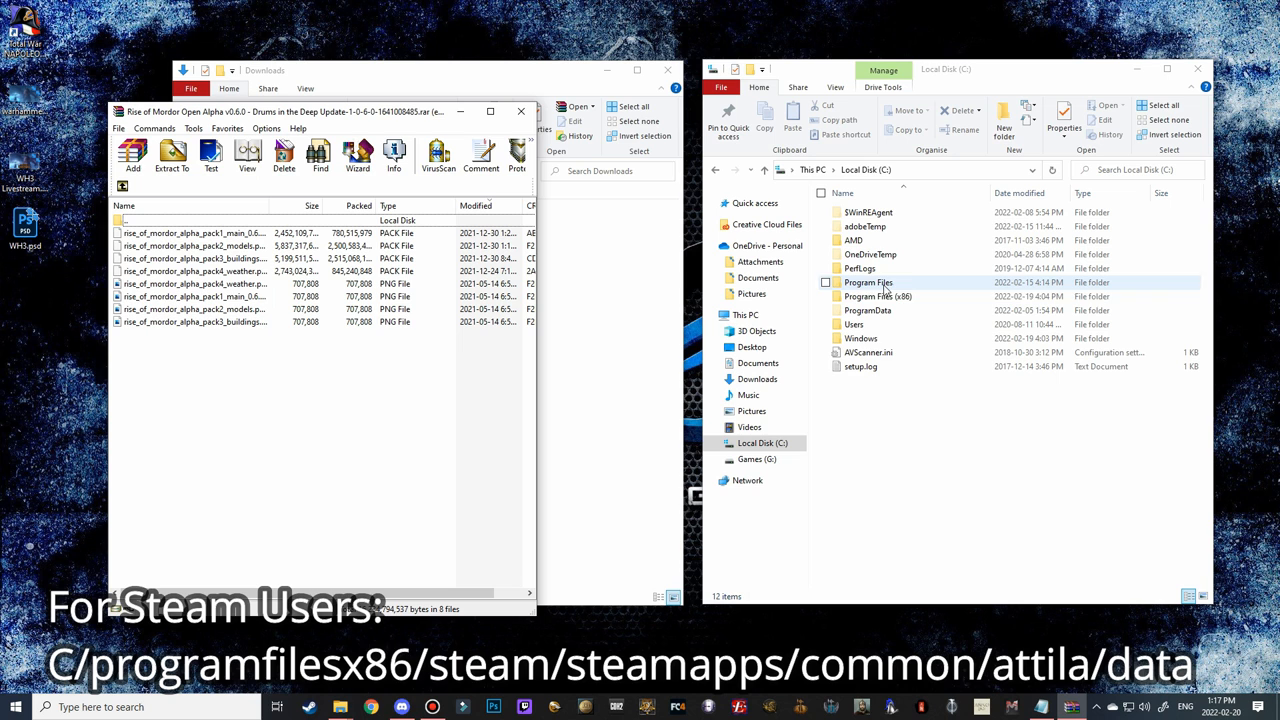
double_click(868, 282)
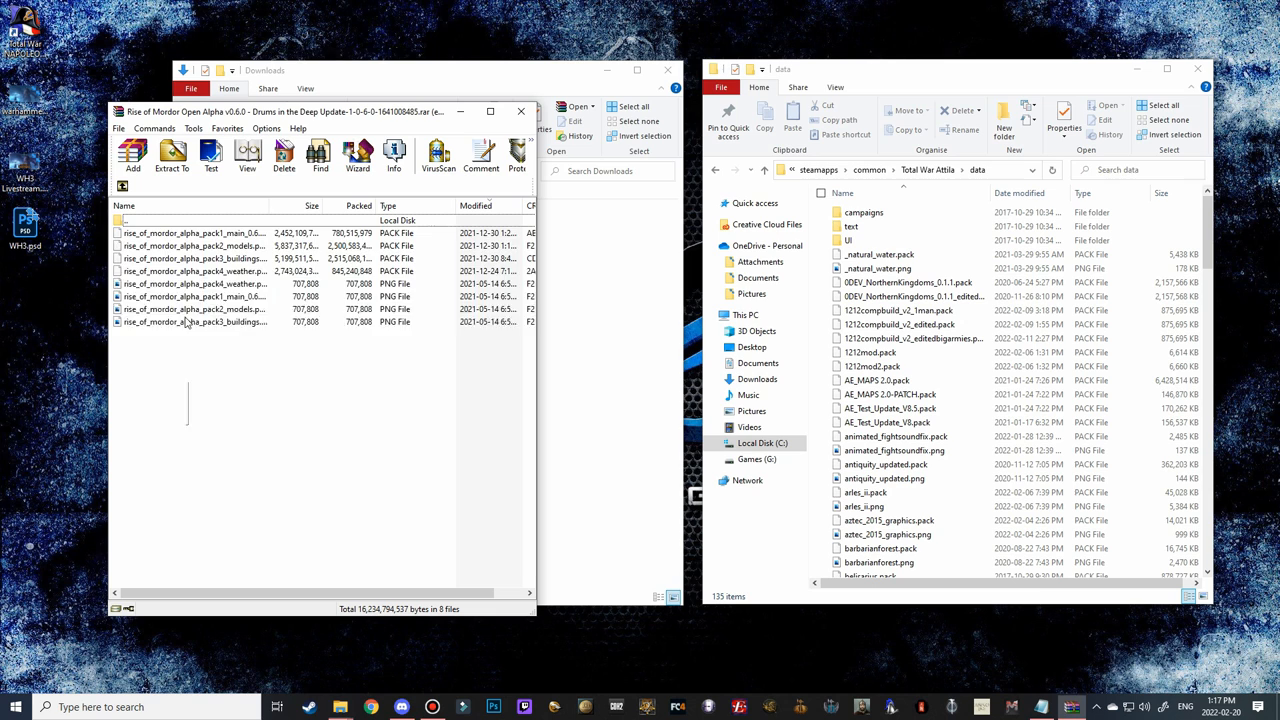
click(171, 155)
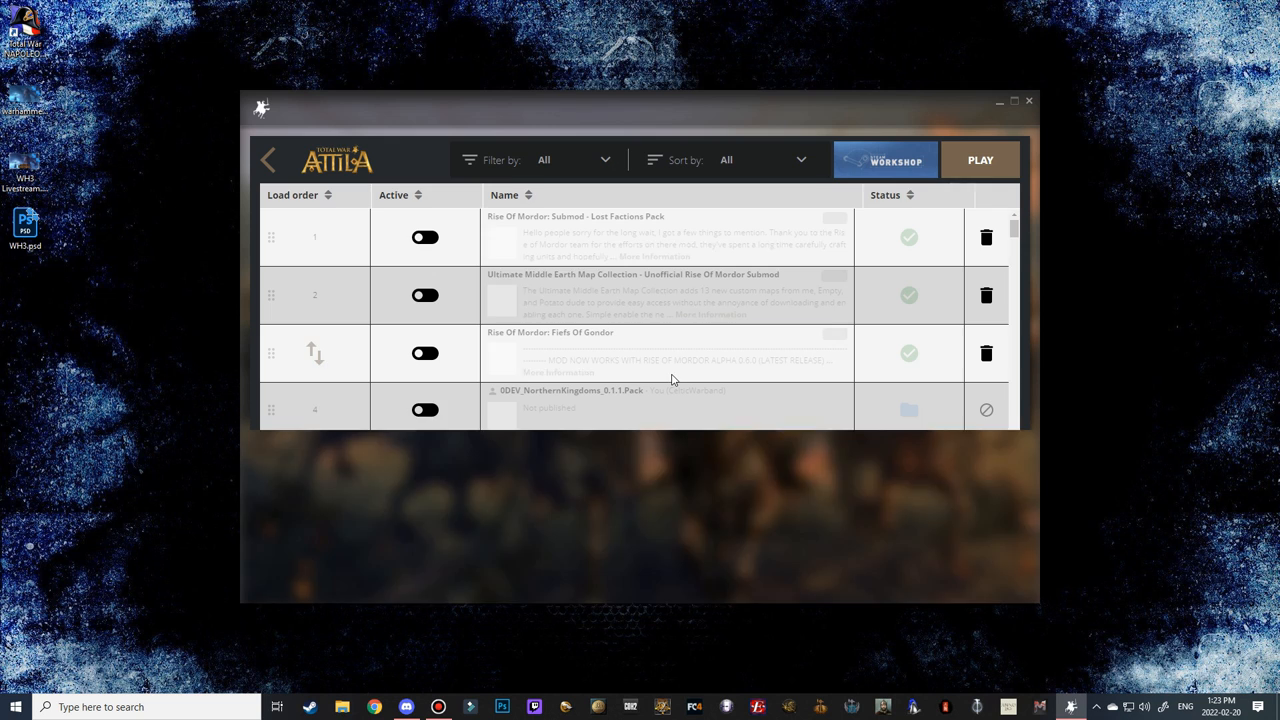
Open the launcher's installed mods list, showing 118 subscribed and 35 outdated mods.
click(451, 571)
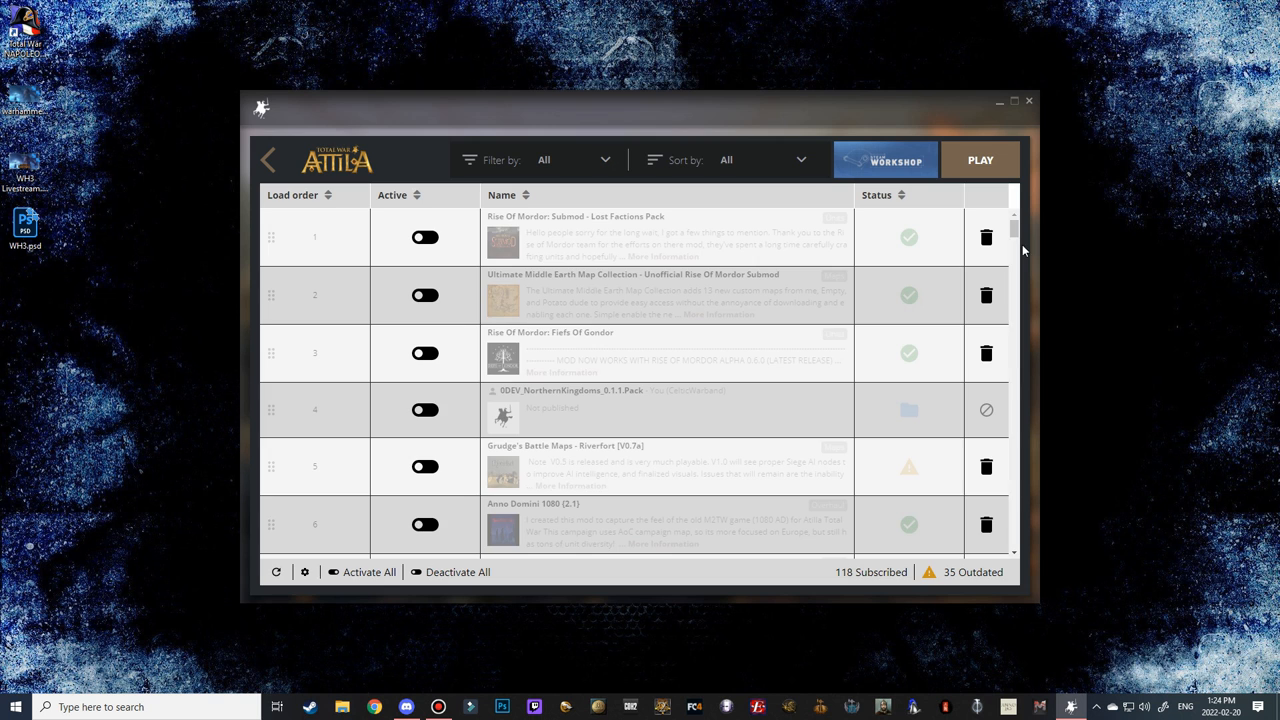
Scroll down to the local Rise of Mordor alpha model, building and weather packs.
scroll(down, 3)
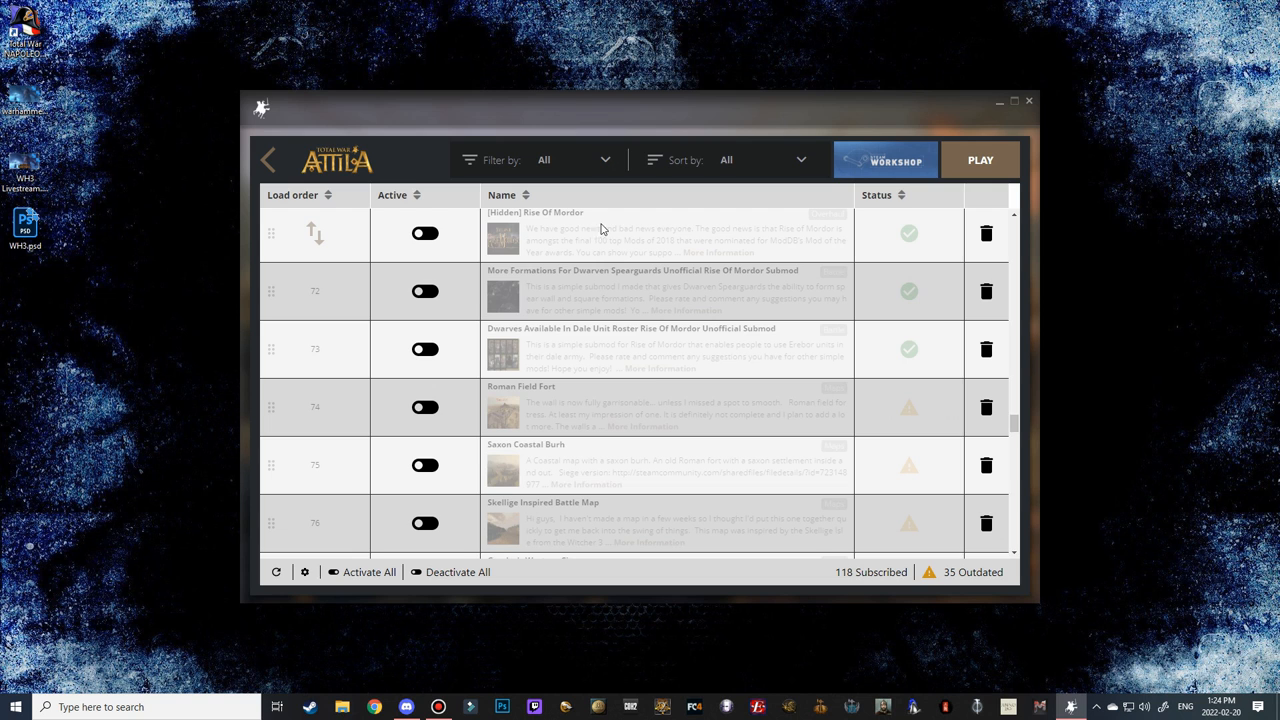
scroll(down, 3)
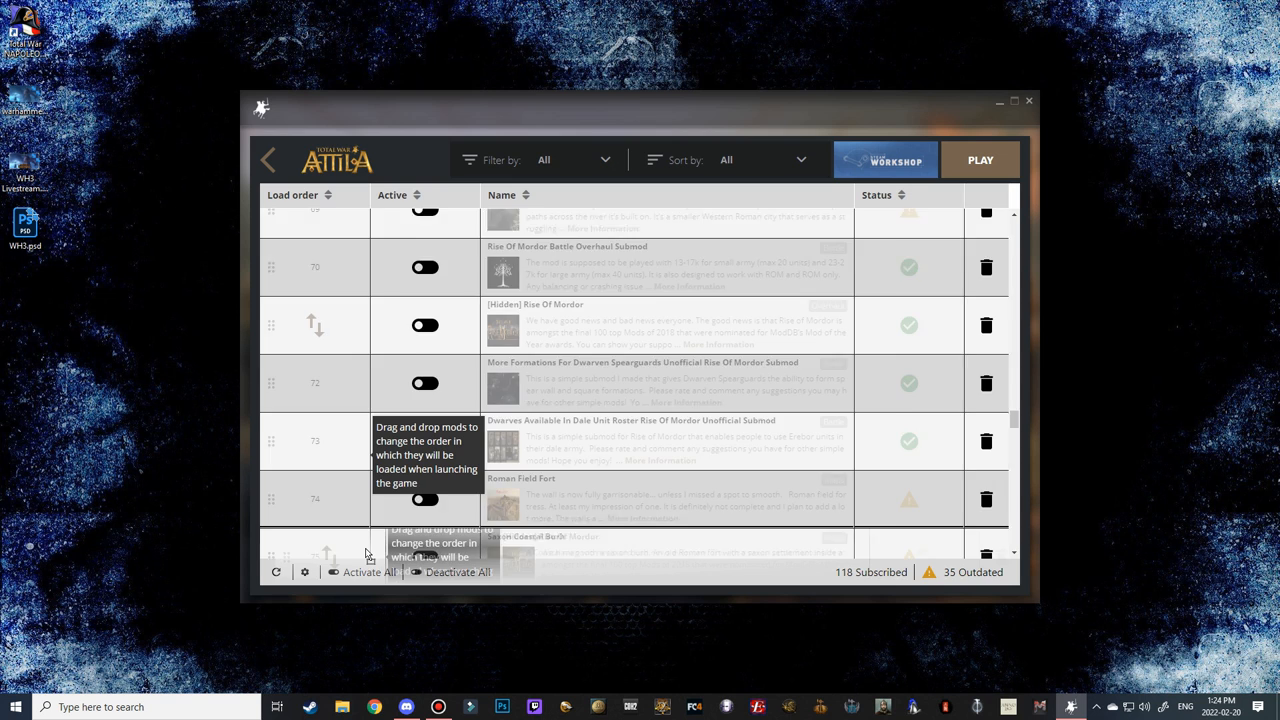
scroll(down, 3)
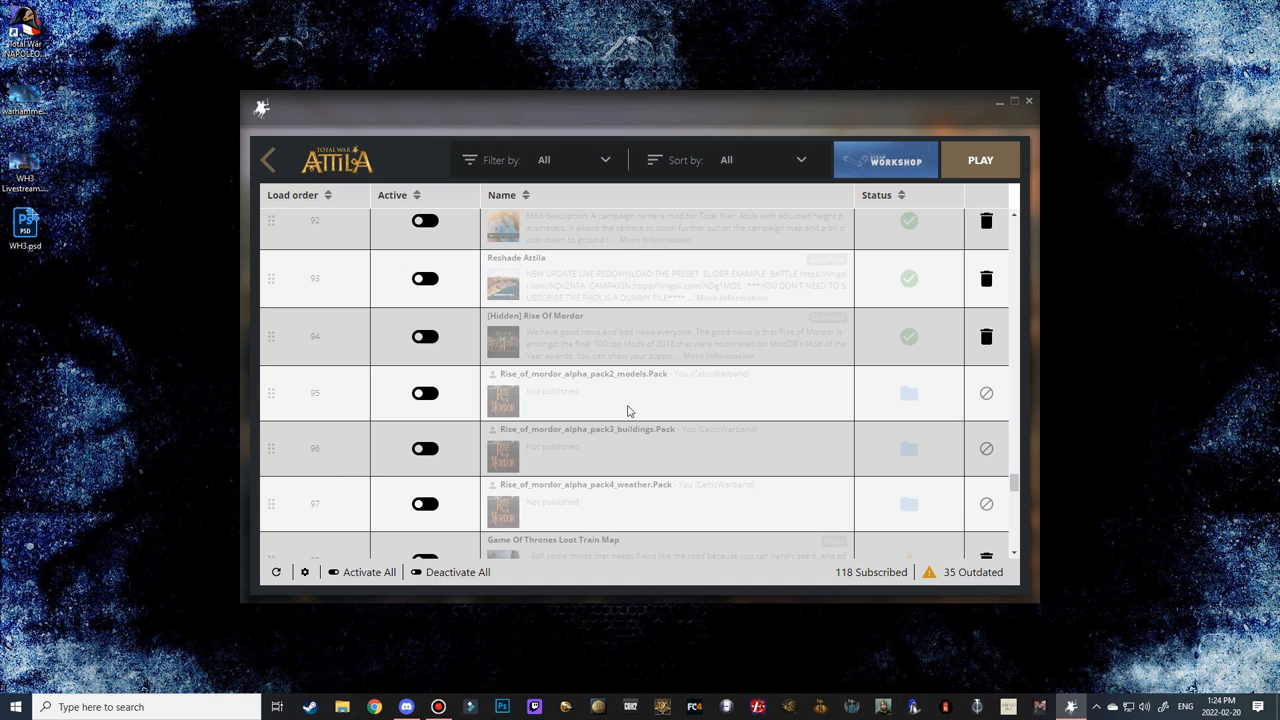
Activate the four Rise of Mordor alpha packs and deactivate Hidden Rise Of Mordor.
click(342, 707)
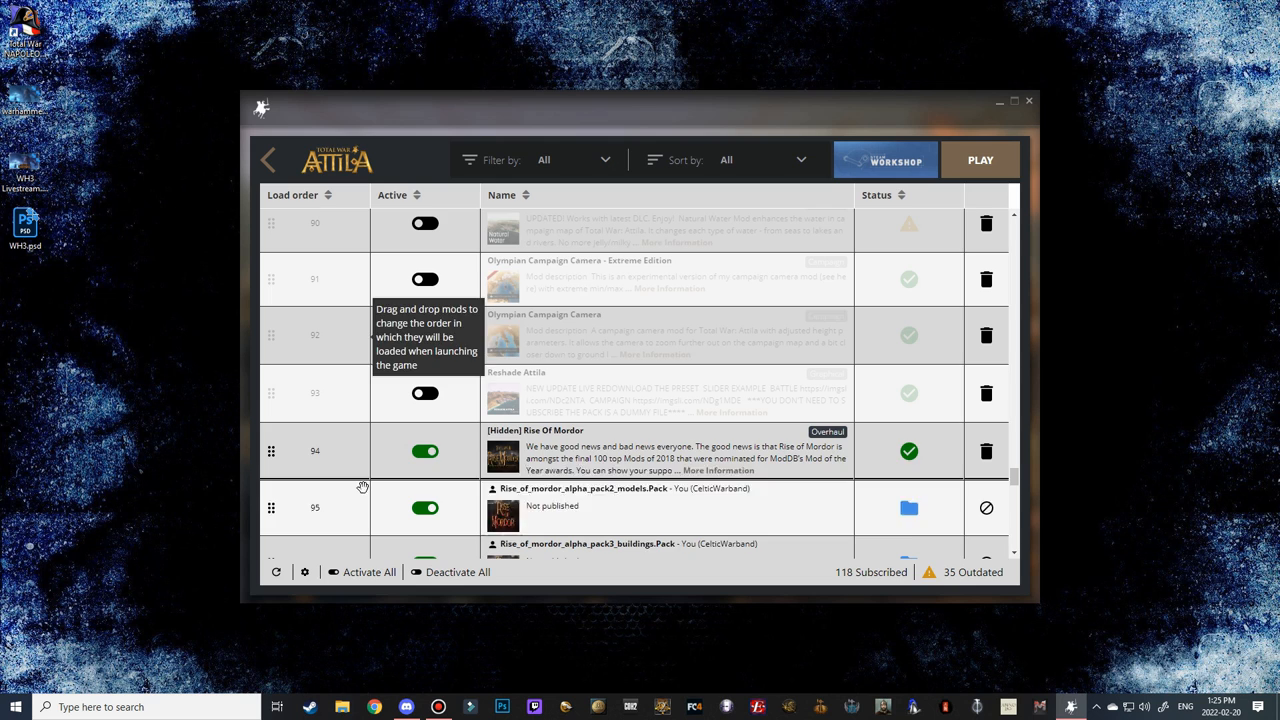
scroll(down, 3)
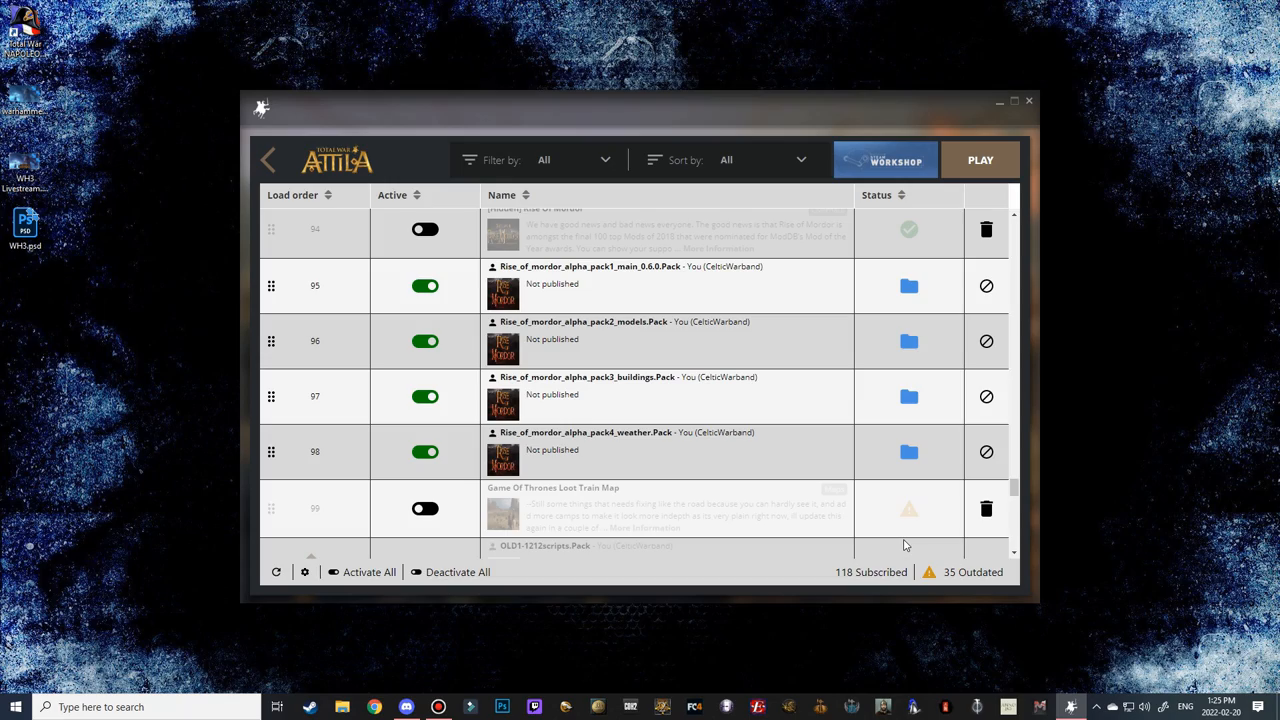
click(979, 160)
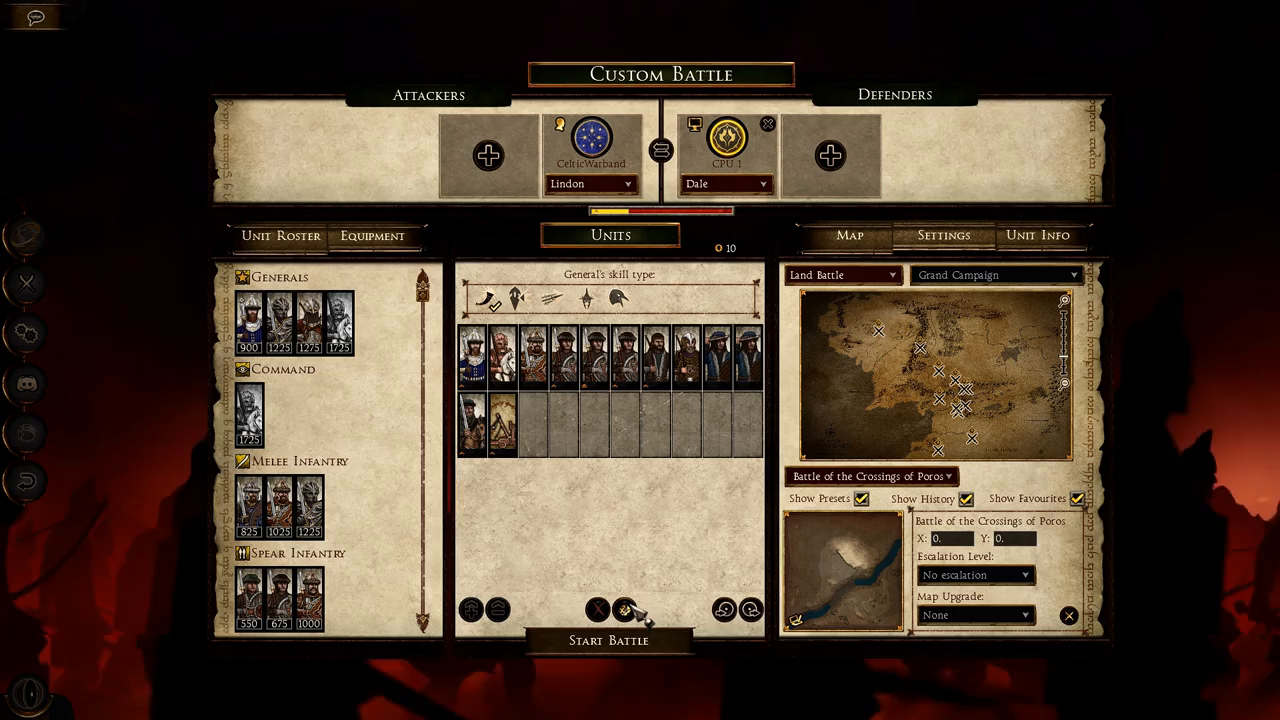
Start the Lindon vs Dale custom battle on Battle of the Crossings of Poros.
click(608, 640)
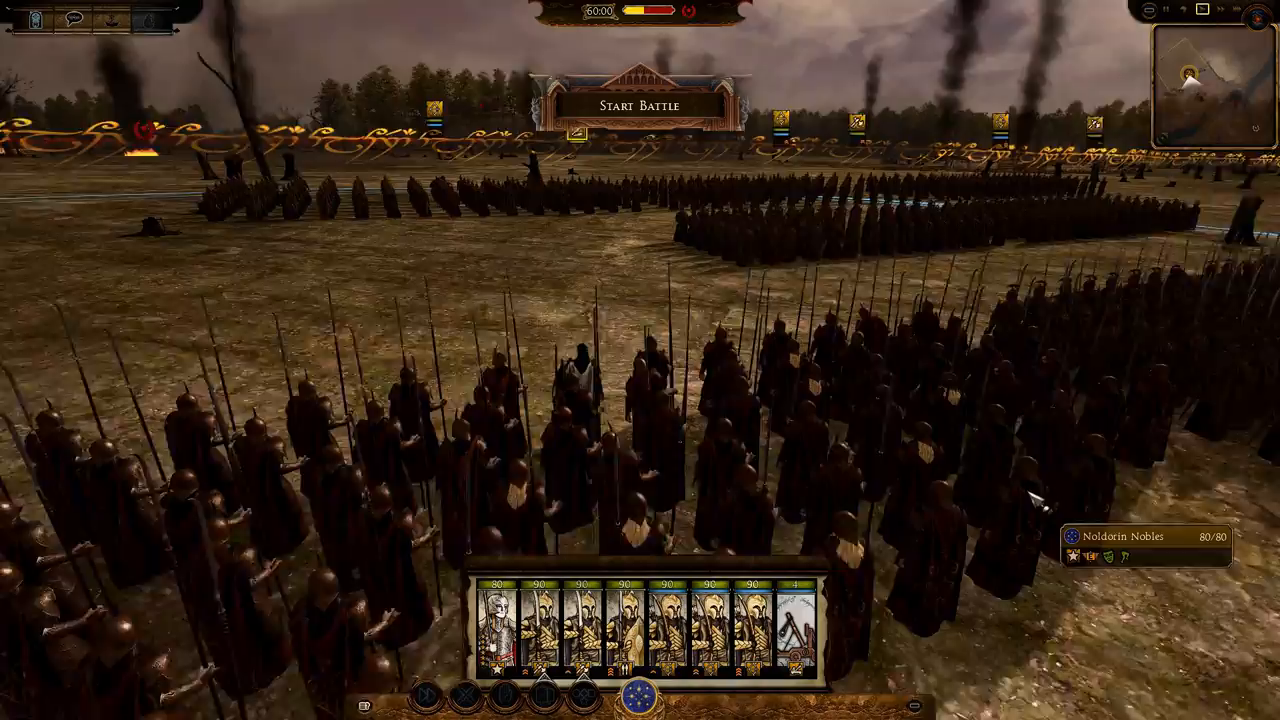
Start the battle from the deployment screen so the 60:00 timer begins counting down.
click(640, 105)
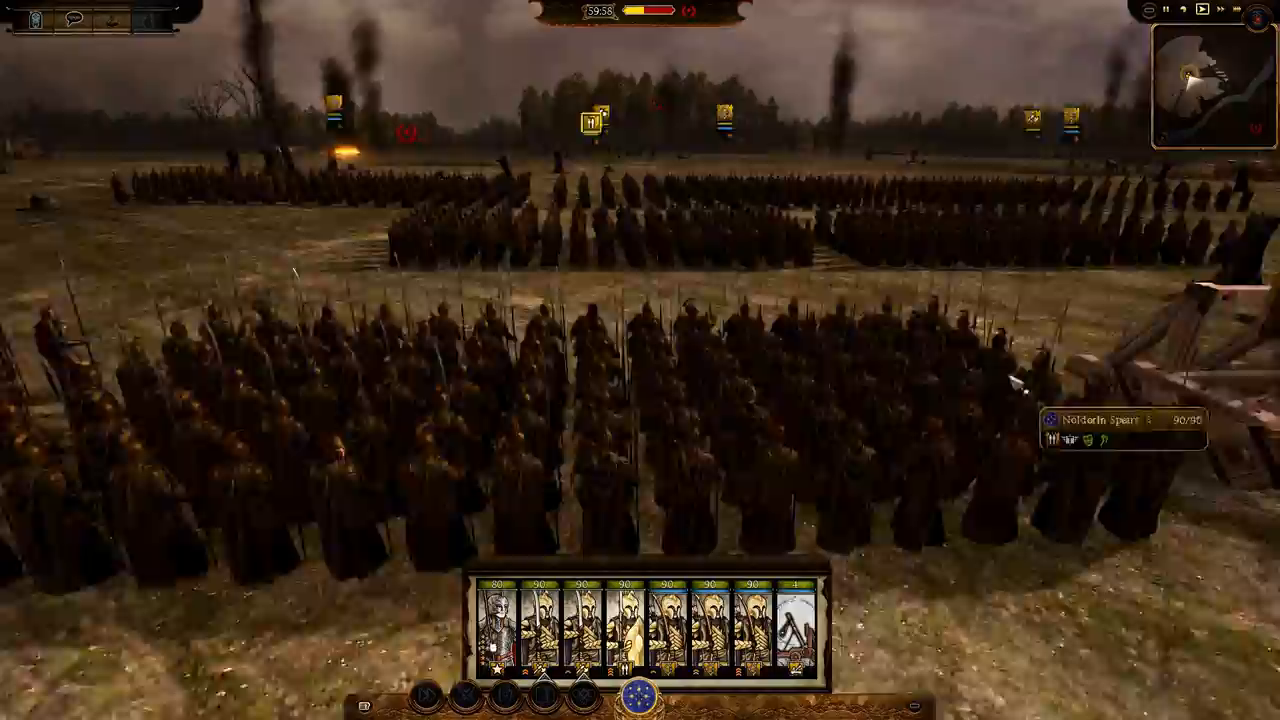